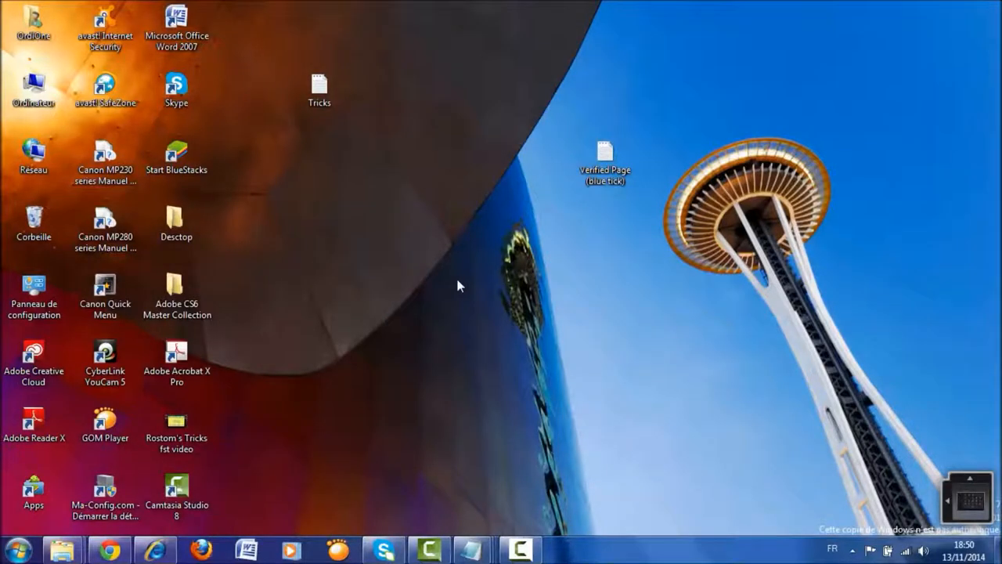
- Show the Rostom's Tricks Facebook page in Chrome, then minimize it to the desktop
{"action": "left_click", "coordinate": [35, 357]}
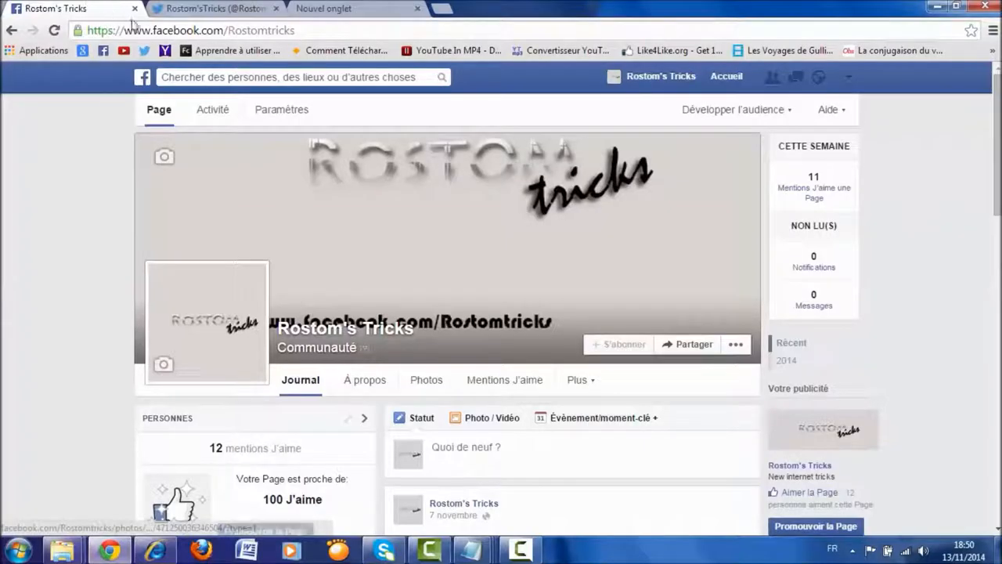
{"action": "left_click", "coordinate": [211, 9]}
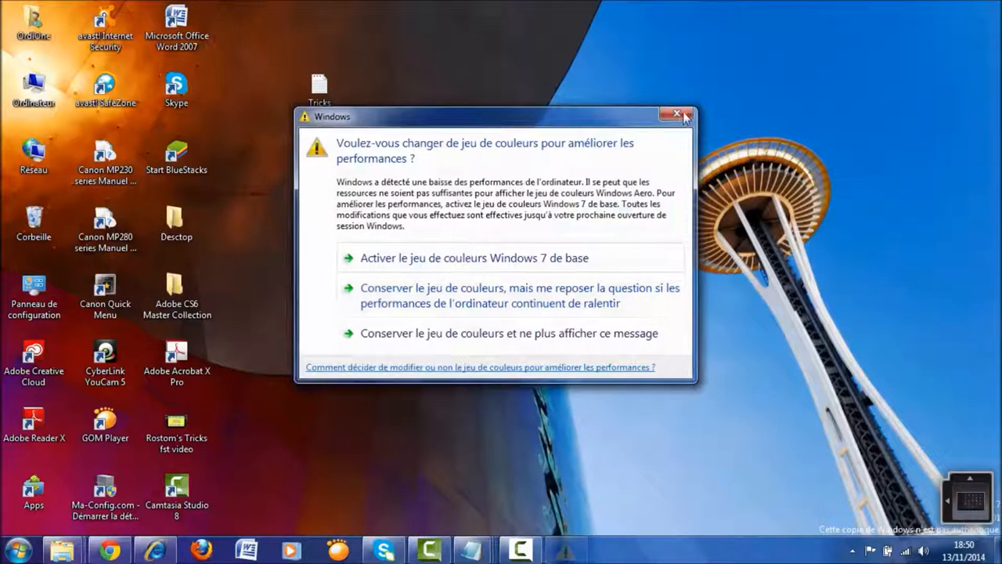
- Keep the current colour scheme, dismissing the Windows performance warning
{"action": "left_click", "coordinate": [676, 113]}
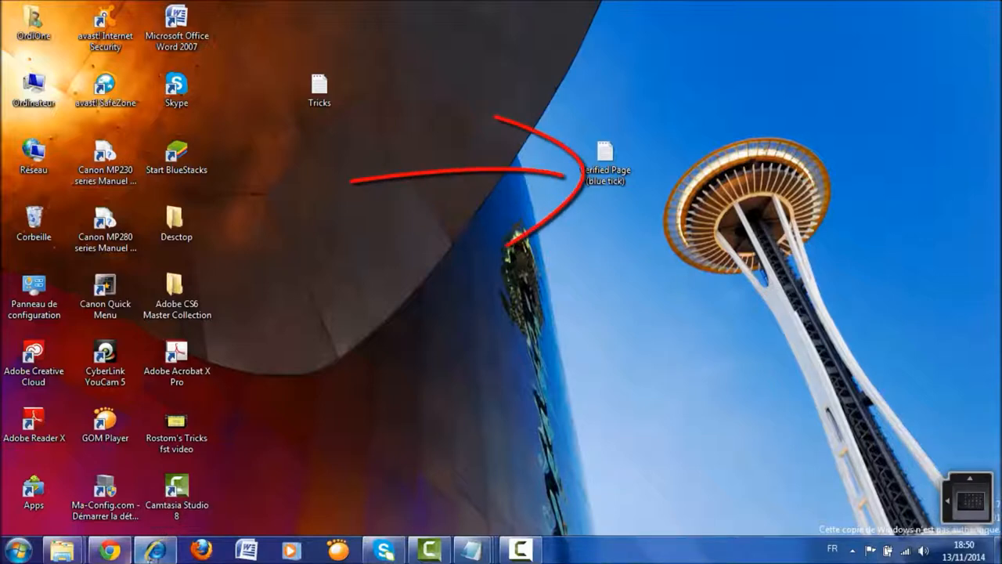
- Launch Internet Explorer on the Google France homepage for design-mode editing
{"action": "left_click", "coordinate": [155, 547]}
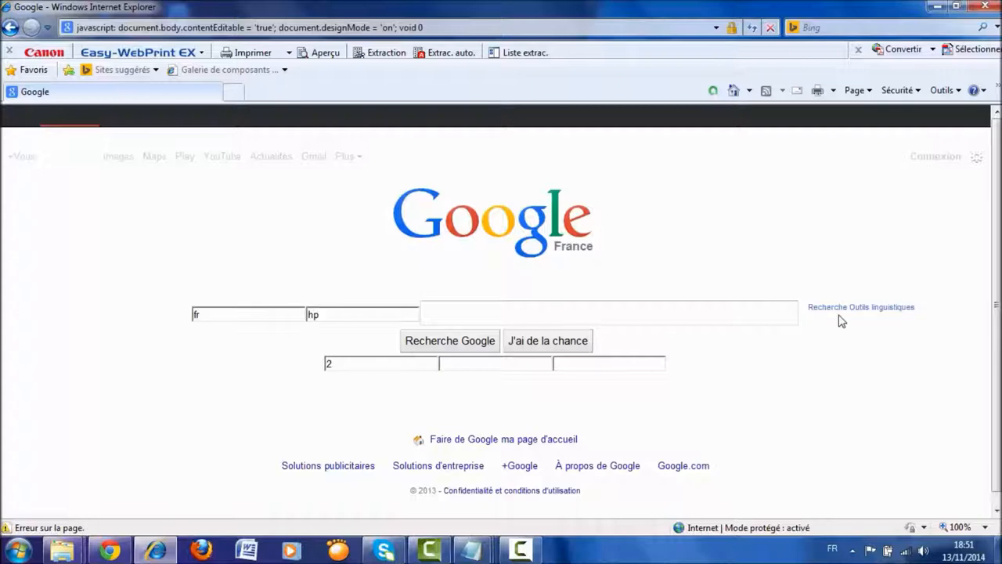
{"action": "mouse_move", "coordinate": [301, 268]}
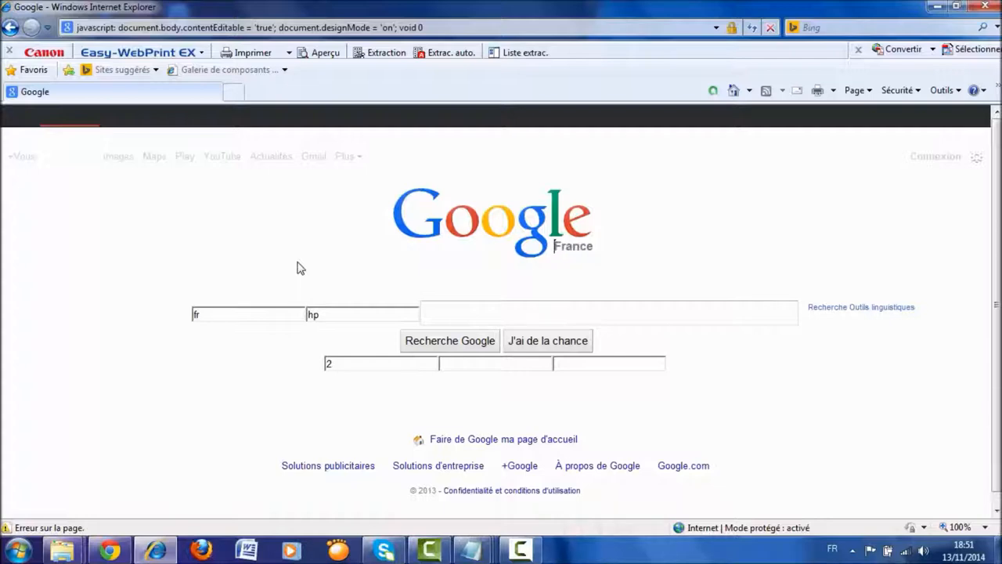
- Make the Google logo caption read 'Rostom's Tricks France', then close Internet Explorer
{"action": "type", "text": "R"}
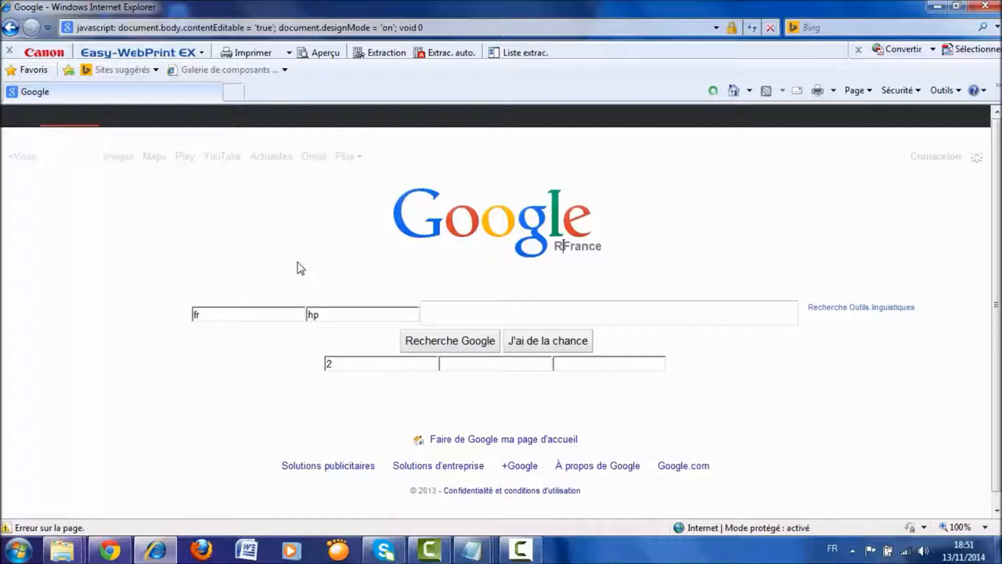
{"action": "type", "text": "Rostom's Tricks"}
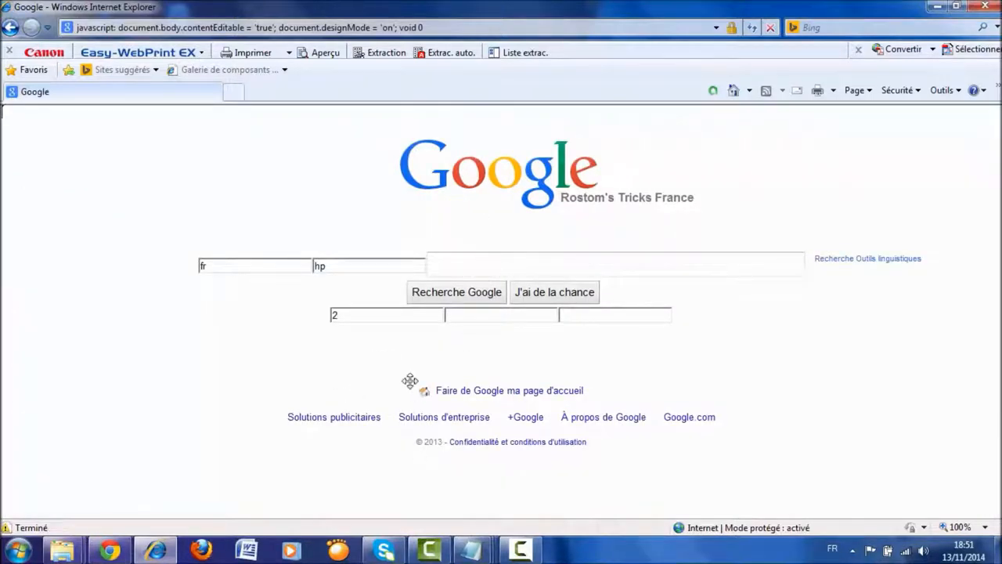
{"action": "left_click", "coordinate": [456, 291]}
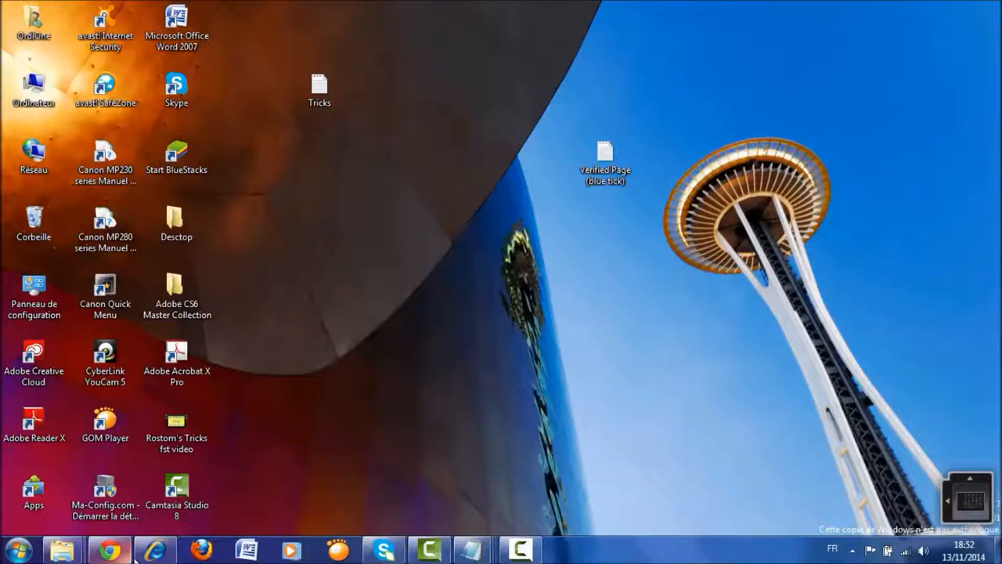
- Copy the verified-badge HTML from the 'Verified Page (blue tick)' file and return to Facebook
{"action": "left_click", "coordinate": [110, 549]}
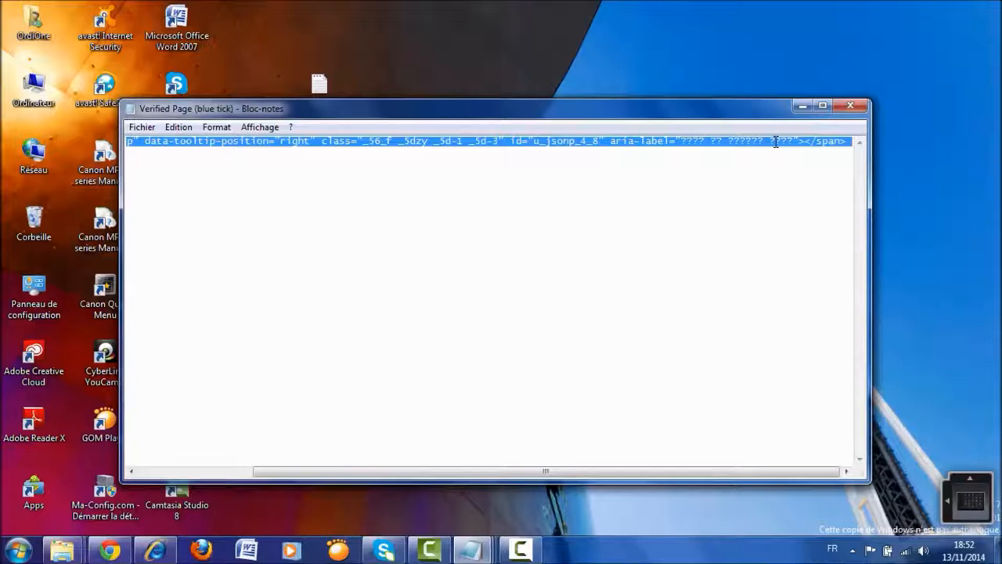
{"action": "left_click", "coordinate": [850, 105]}
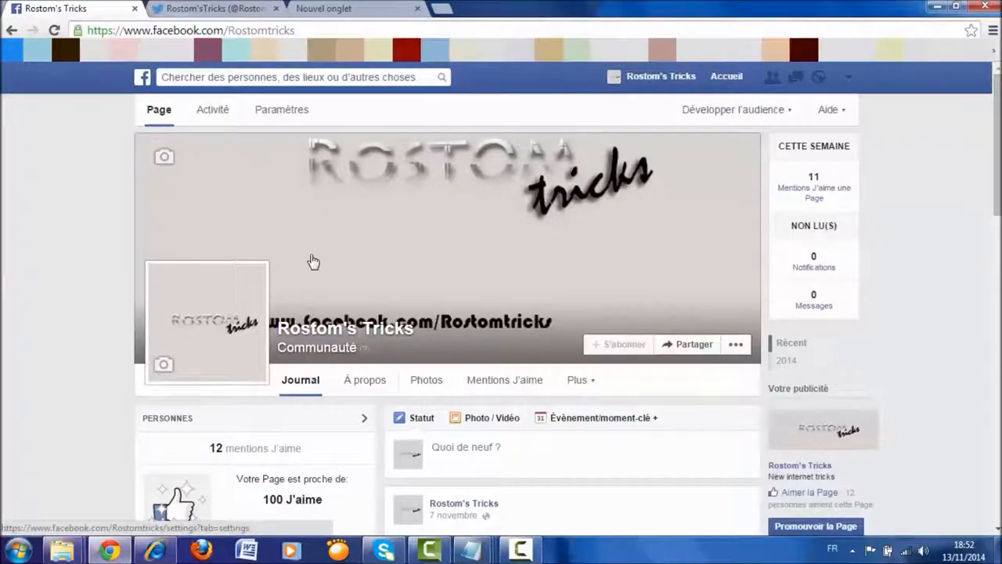
- Inspect the HTML span holding the page name Rostom's Tricks in Chrome DevTools
{"action": "double_click", "coordinate": [392, 327]}
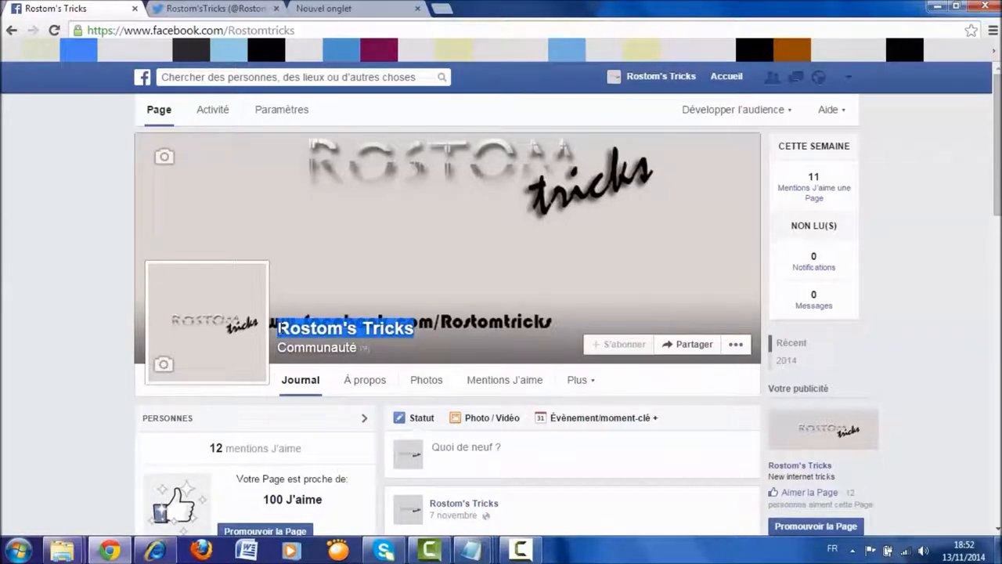
{"action": "right_click", "coordinate": [344, 327]}
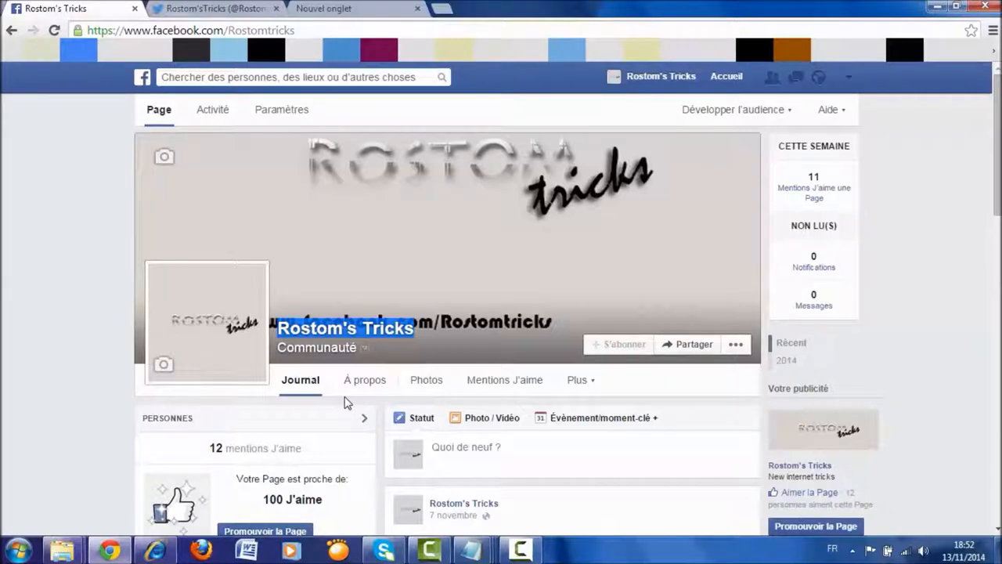
{"action": "key", "text": "F12"}
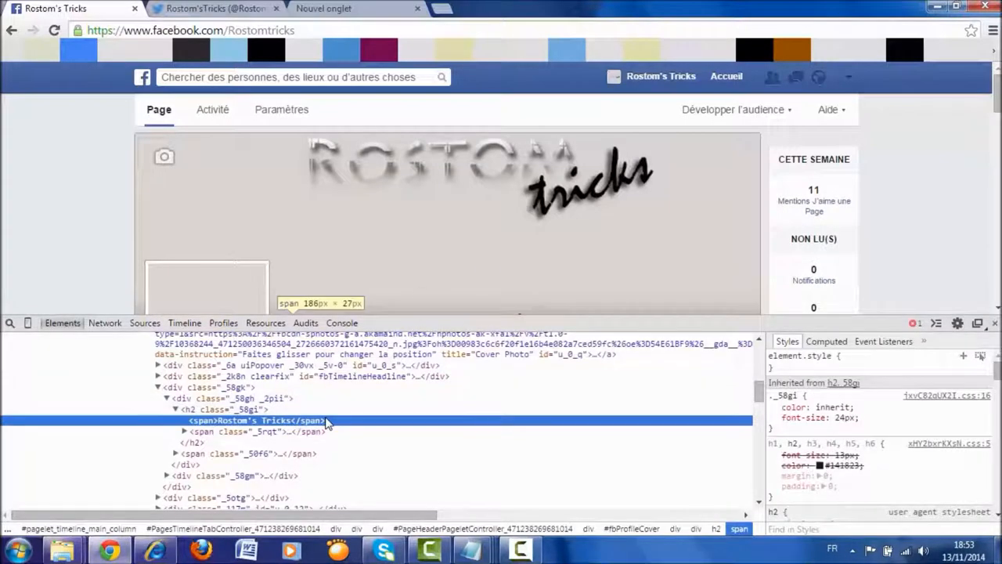
- Paste the badge span after Rostom's Tricks via Edit as HTML, showing a blue verified tick
{"action": "right_click", "coordinate": [326, 423]}
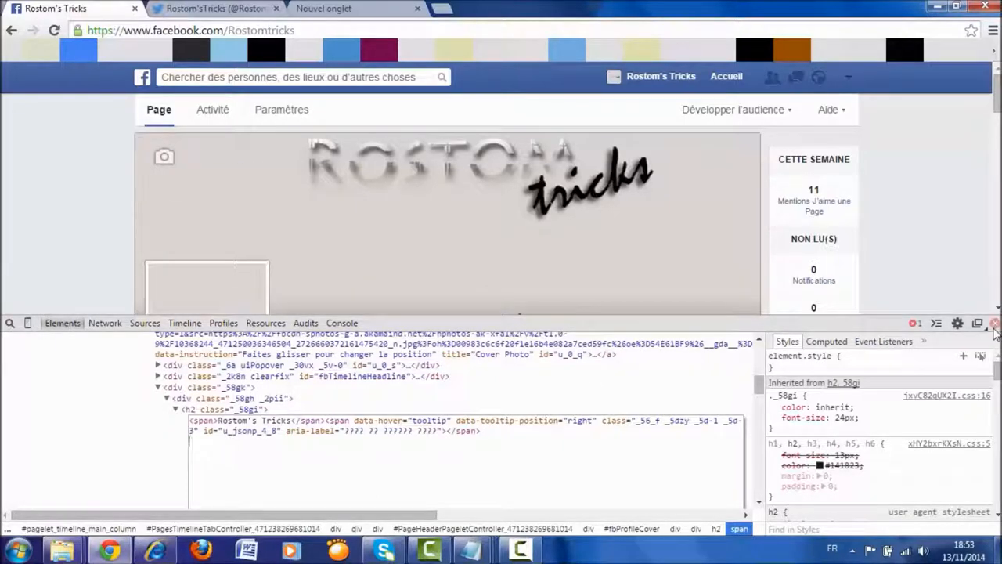
{"action": "left_click", "coordinate": [993, 322]}
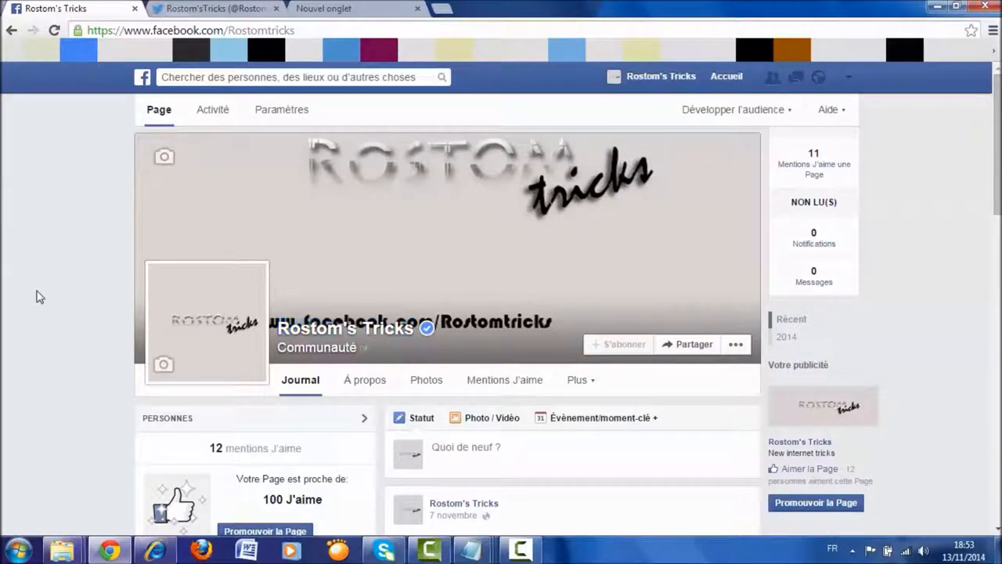
{"action": "mouse_move", "coordinate": [102, 235]}
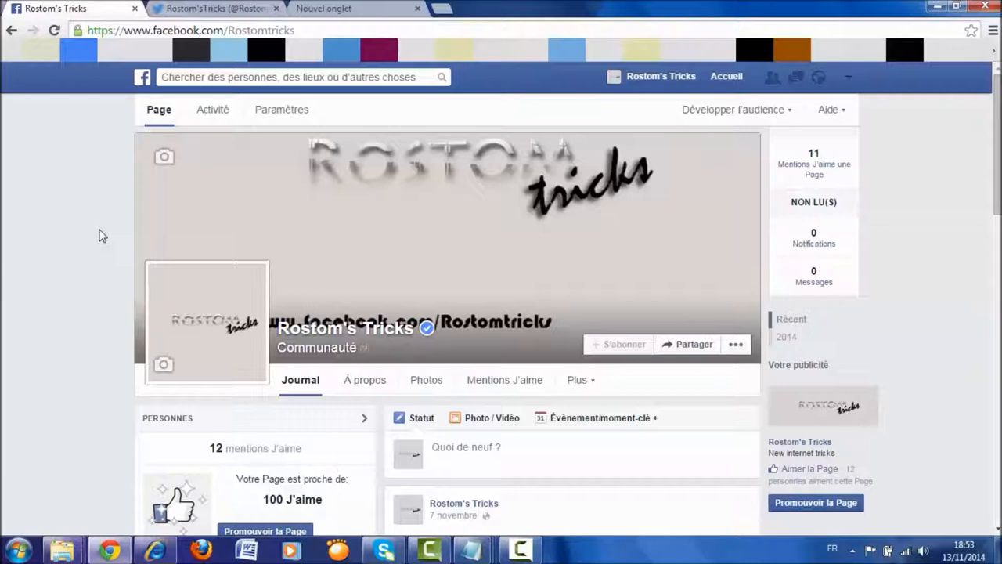
{"action": "mouse_move", "coordinate": [100, 210]}
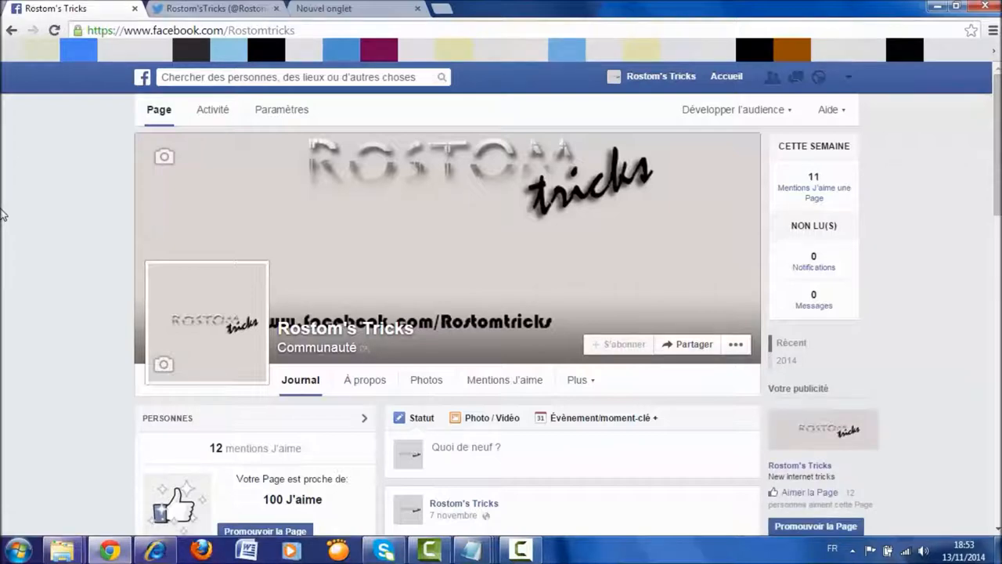
{"action": "mouse_move", "coordinate": [38, 220]}
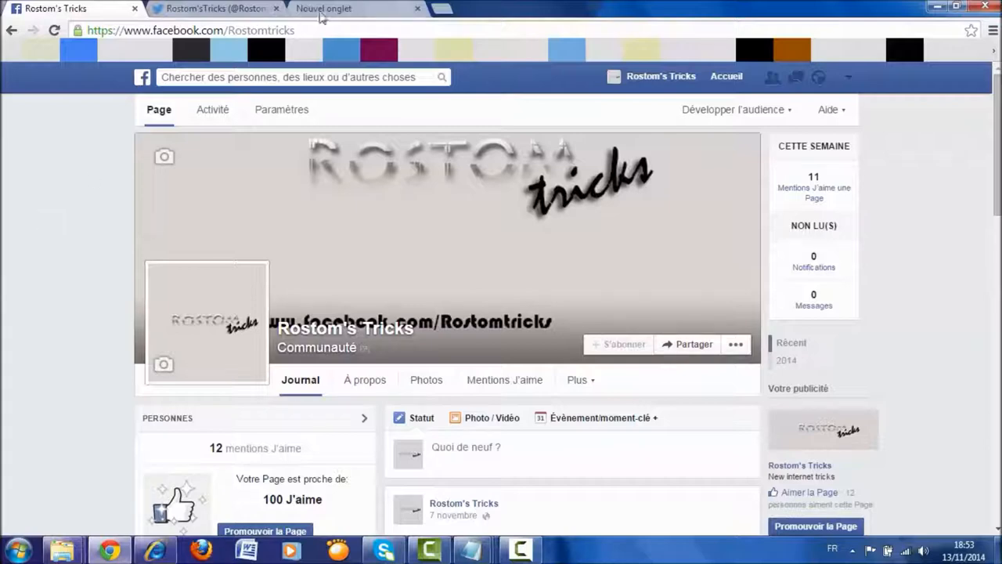
{"action": "left_click", "coordinate": [416, 10]}
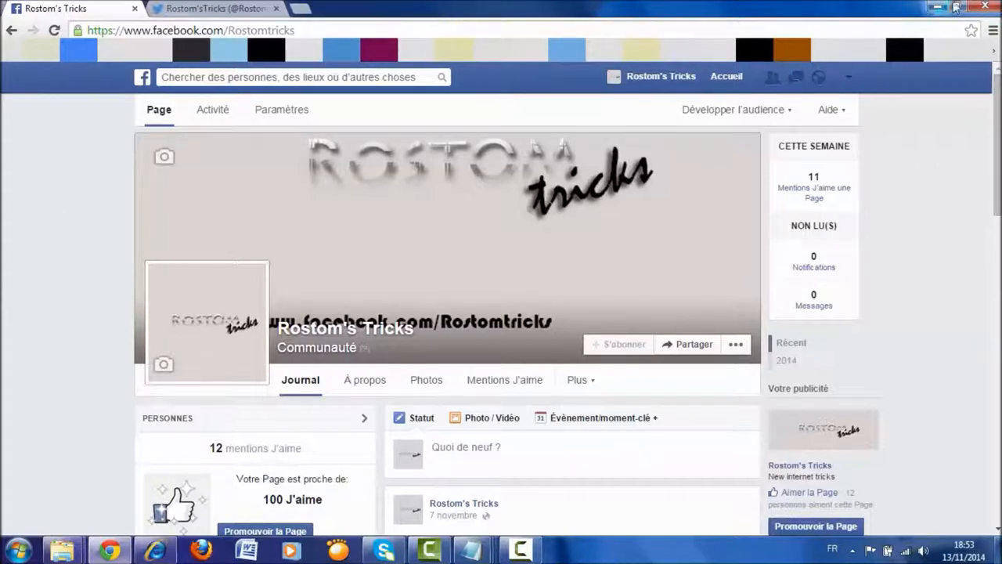